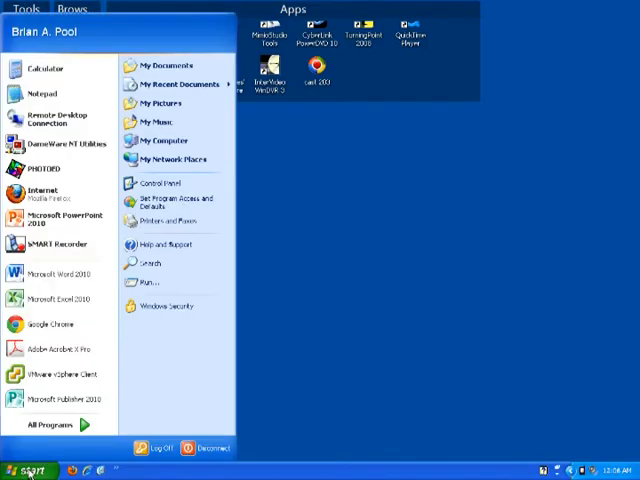
mouse_move(162, 141)
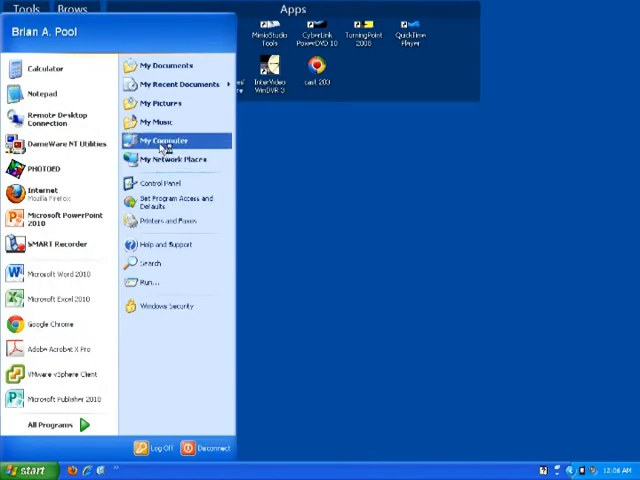
Step: Open the PDANet Install folder on the U: drive and launch the PdaNet setup file
left_click(161, 140)
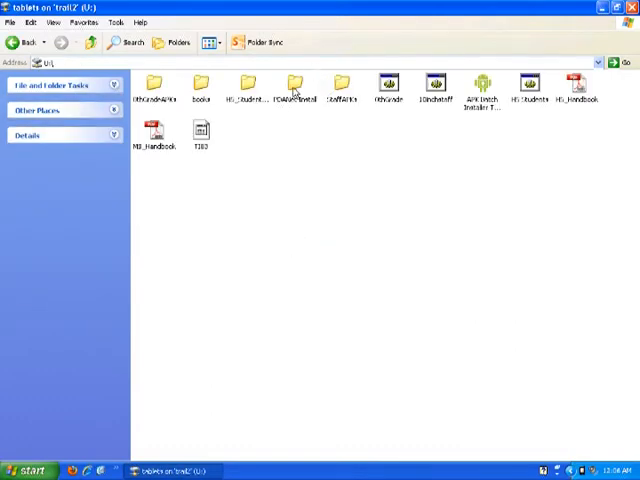
double_click(293, 85)
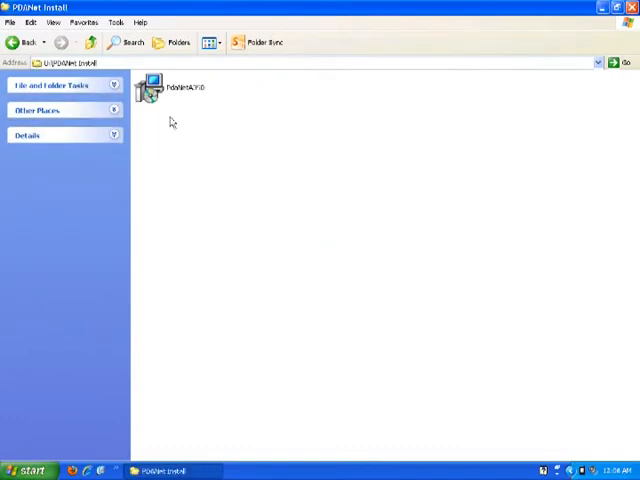
double_click(155, 88)
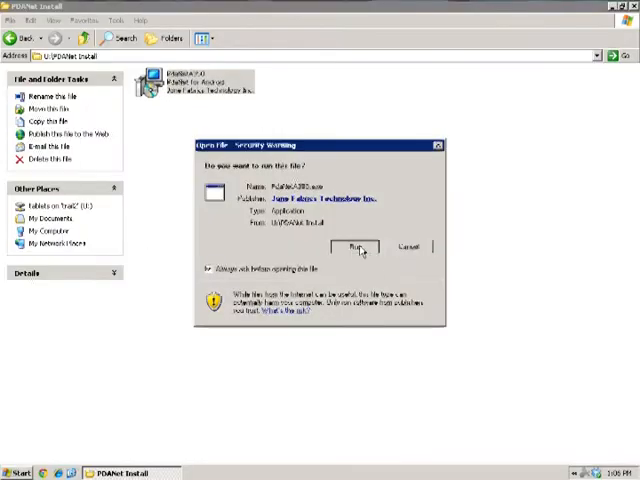
Step: Run the installer, accept the license, and keep the default Start Menu folder
left_click(360, 247)
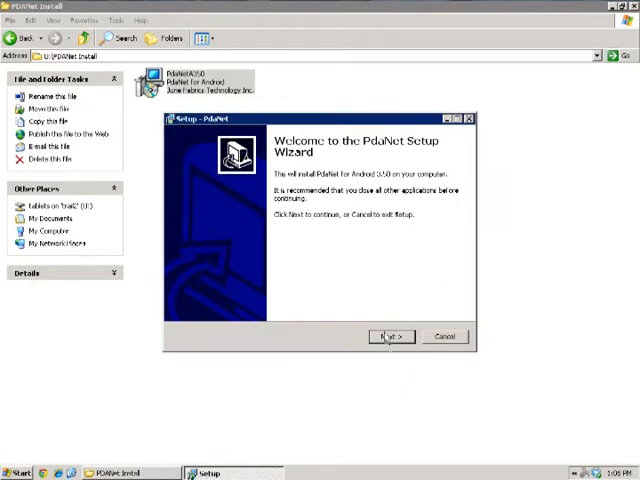
left_click(391, 336)
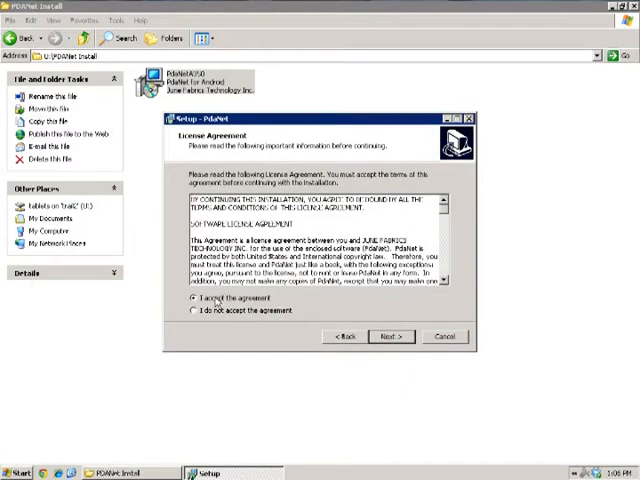
left_click(390, 336)
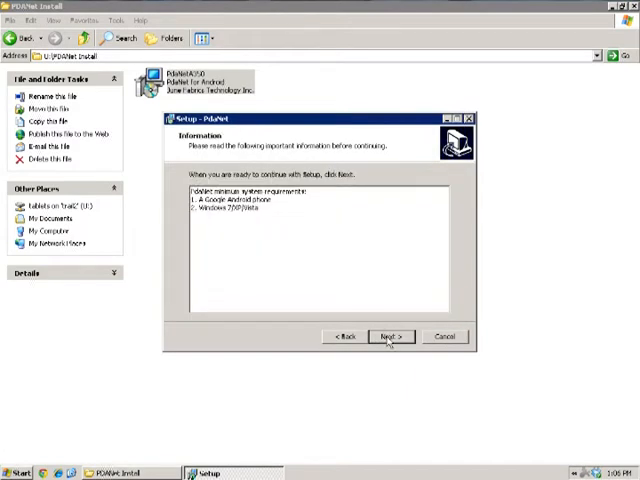
left_click(390, 335)
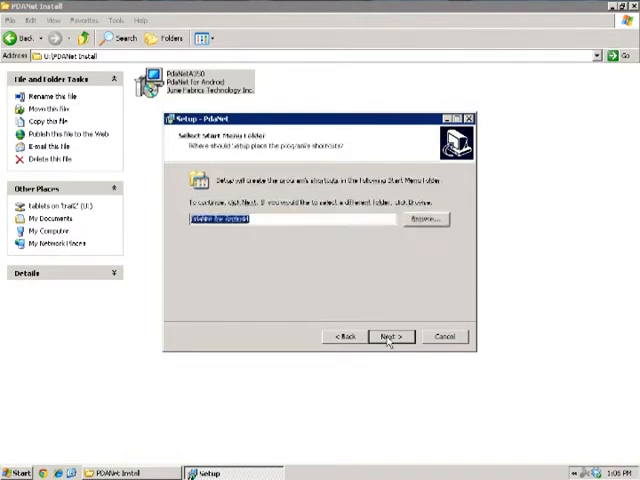
left_click(389, 336)
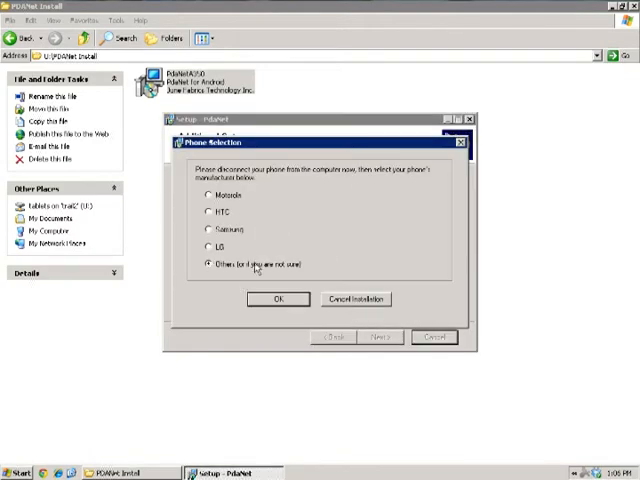
Step: Confirm 'Others (or if you are not sure)' as the phone manufacturer
left_click(278, 299)
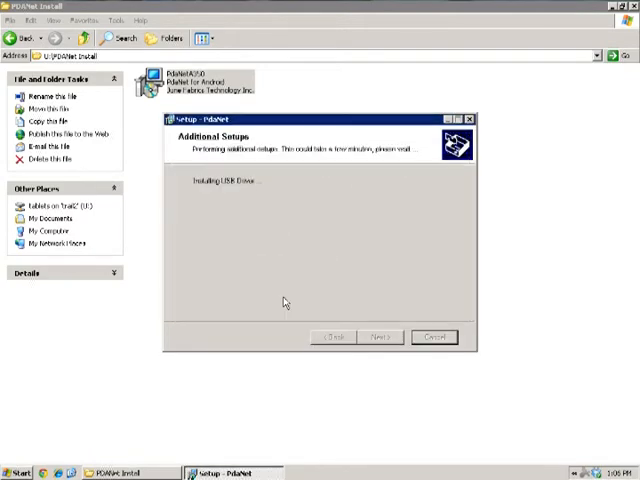
mouse_move(490, 262)
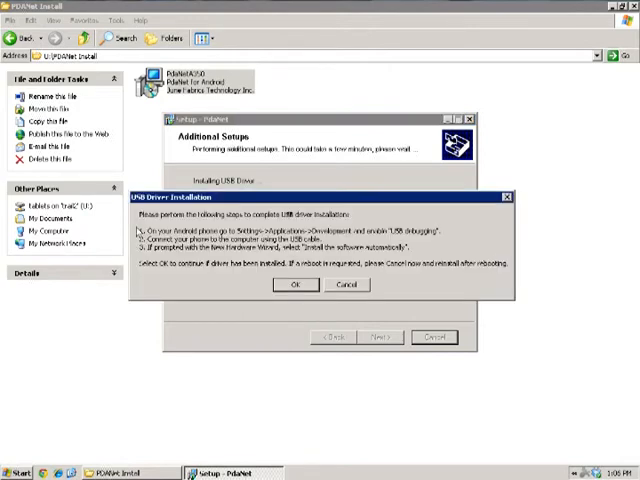
mouse_move(462, 237)
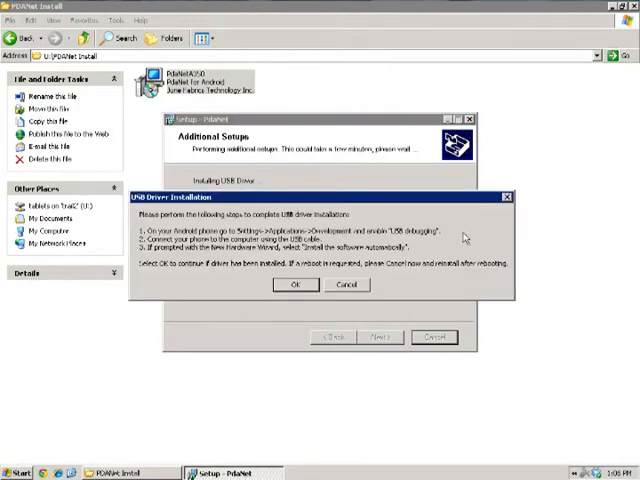